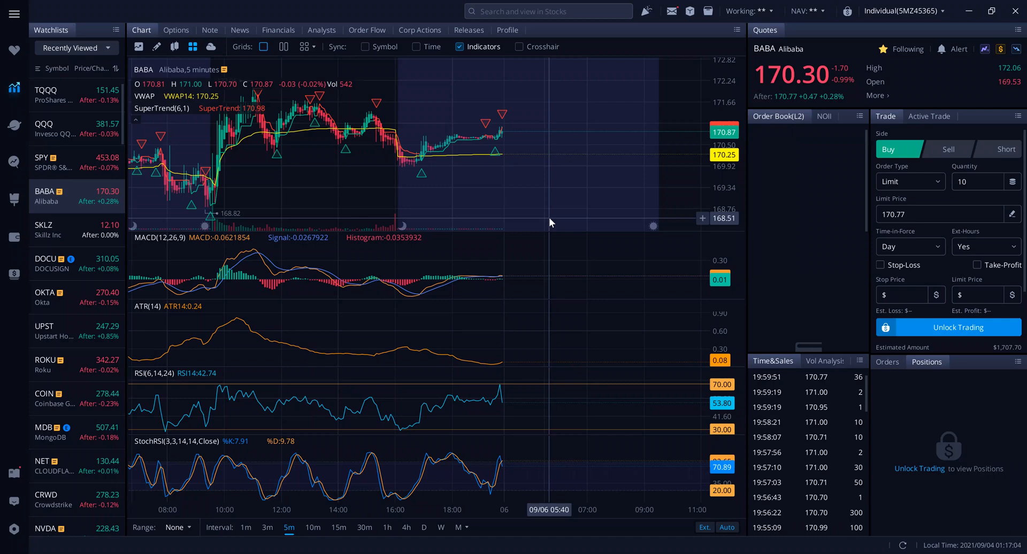
{"action": "mouse_move", "coordinate": [244, 136]}
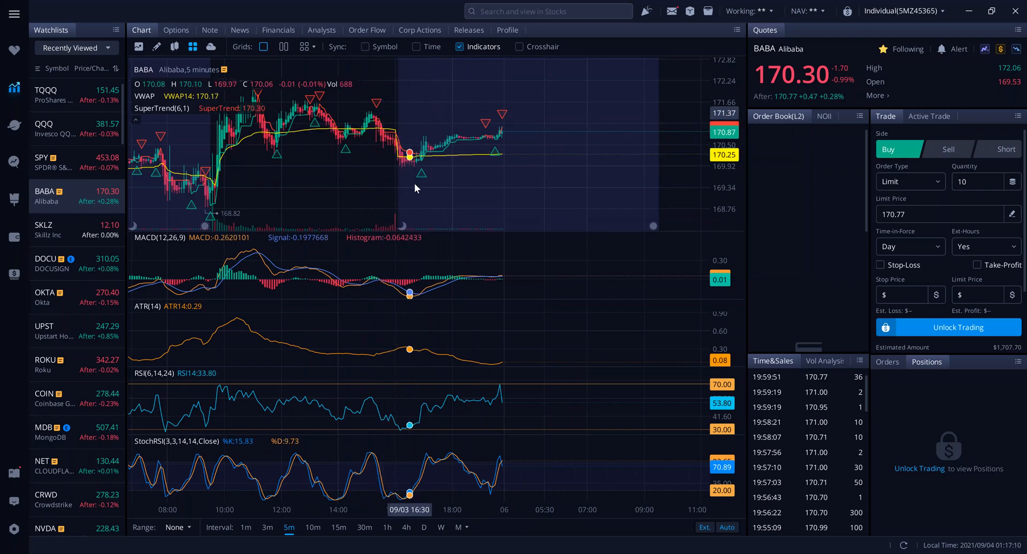
{"action": "mouse_move", "coordinate": [416, 180]}
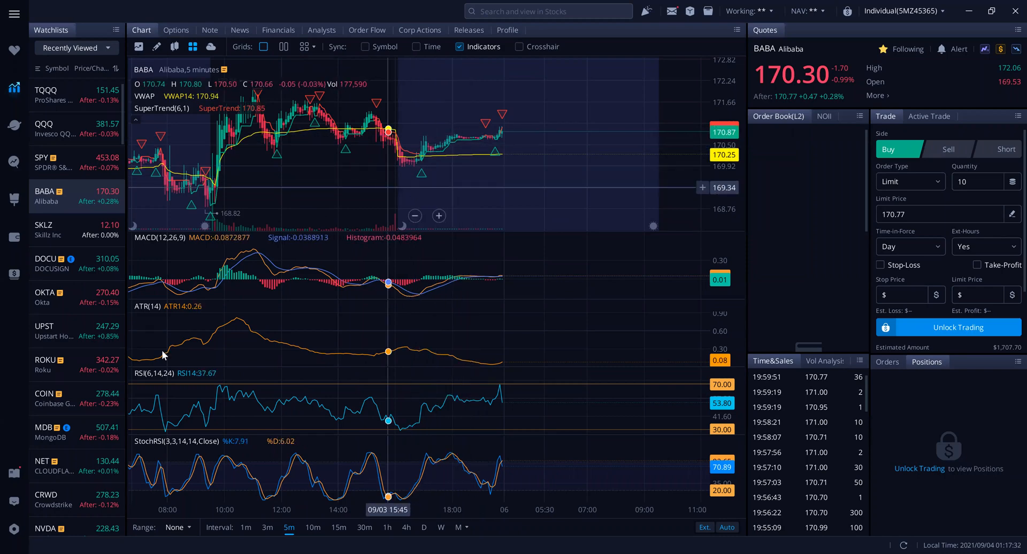
{"action": "mouse_move", "coordinate": [14, 531]}
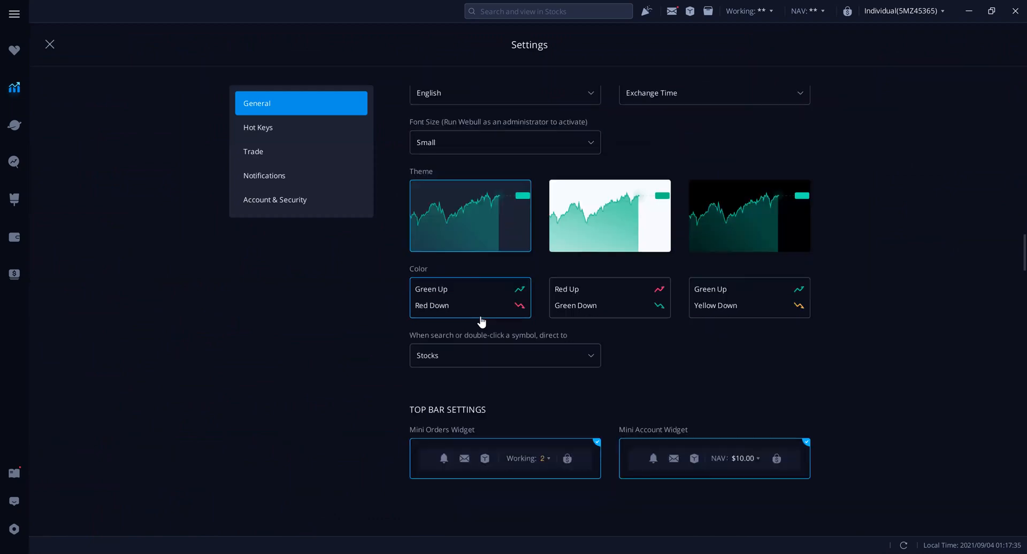
Step: Leave settings and switch the chart area to a 3x3 grid from the Grids options
{"action": "scroll", "scroll_direction": "down", "scroll_amount": 3}
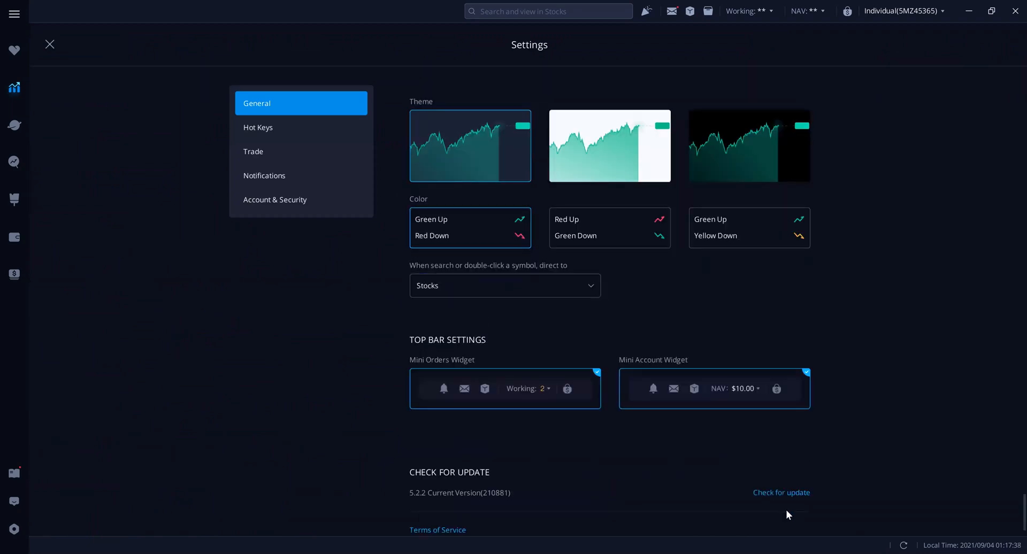
{"action": "mouse_move", "coordinate": [777, 453]}
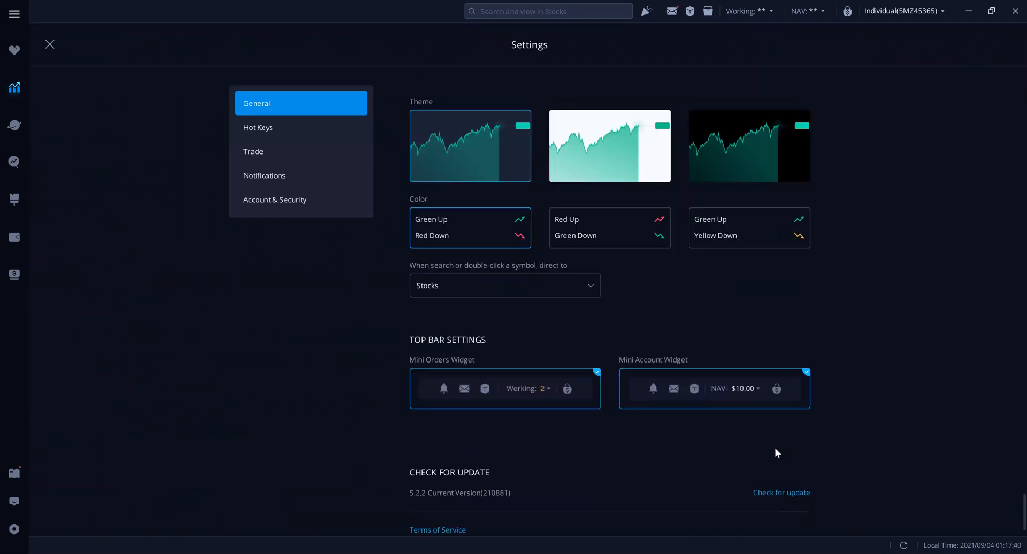
{"action": "mouse_move", "coordinate": [780, 492]}
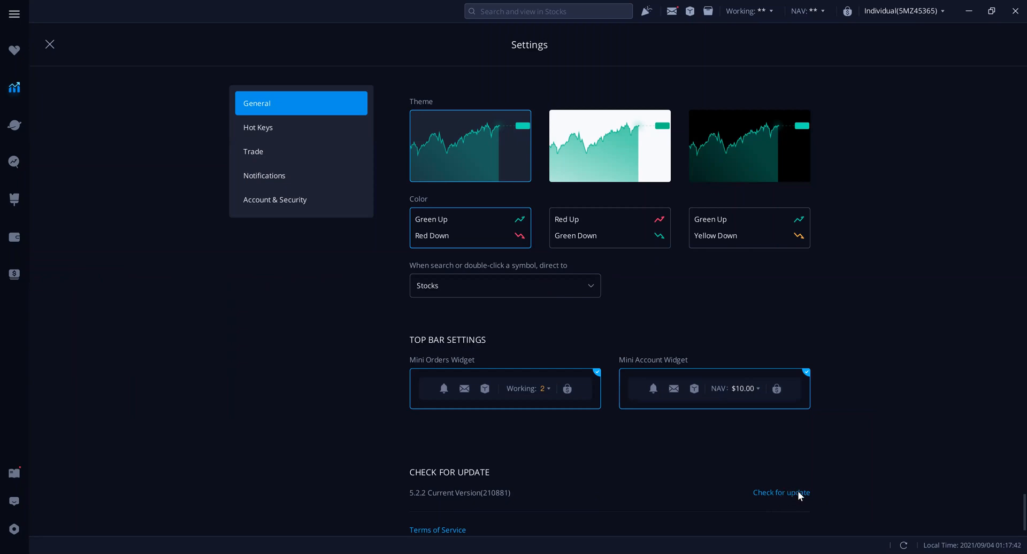
{"action": "mouse_move", "coordinate": [138, 88]}
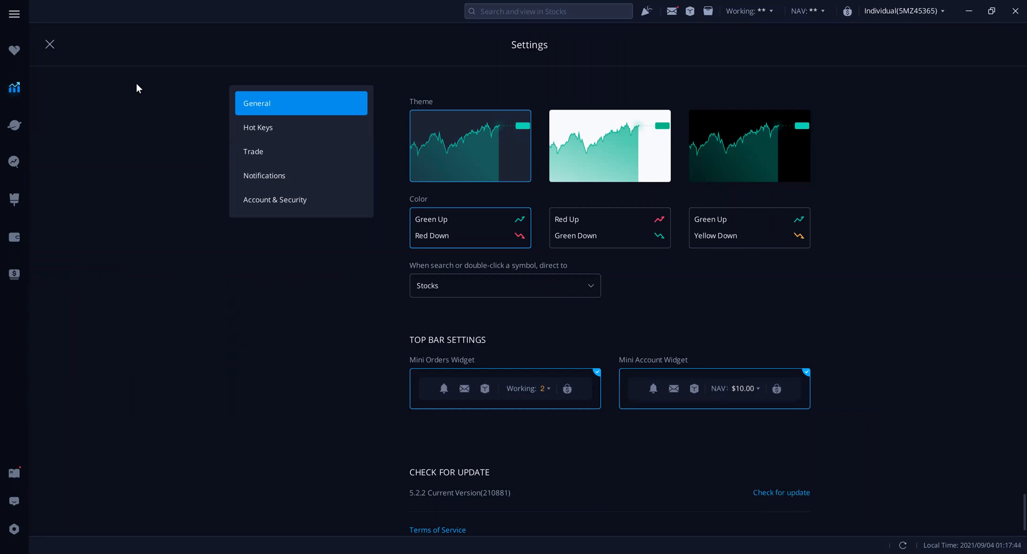
{"action": "mouse_move", "coordinate": [221, 307]}
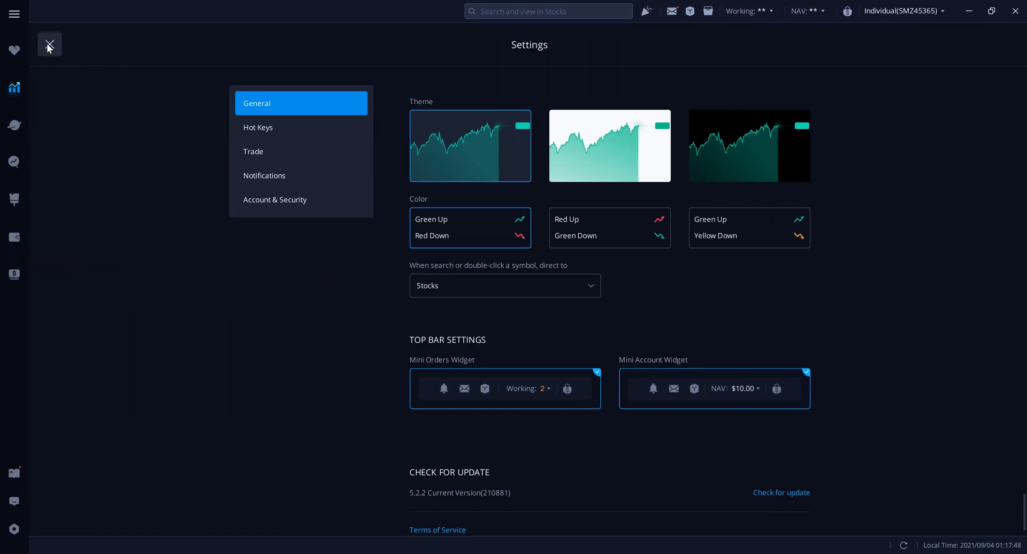
{"action": "left_click", "coordinate": [49, 45]}
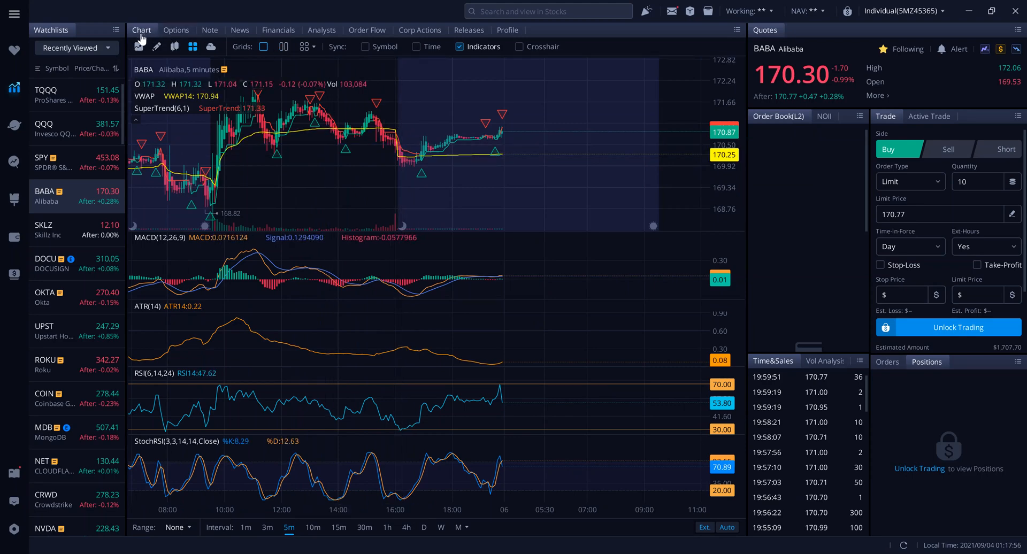
{"action": "mouse_move", "coordinate": [138, 46]}
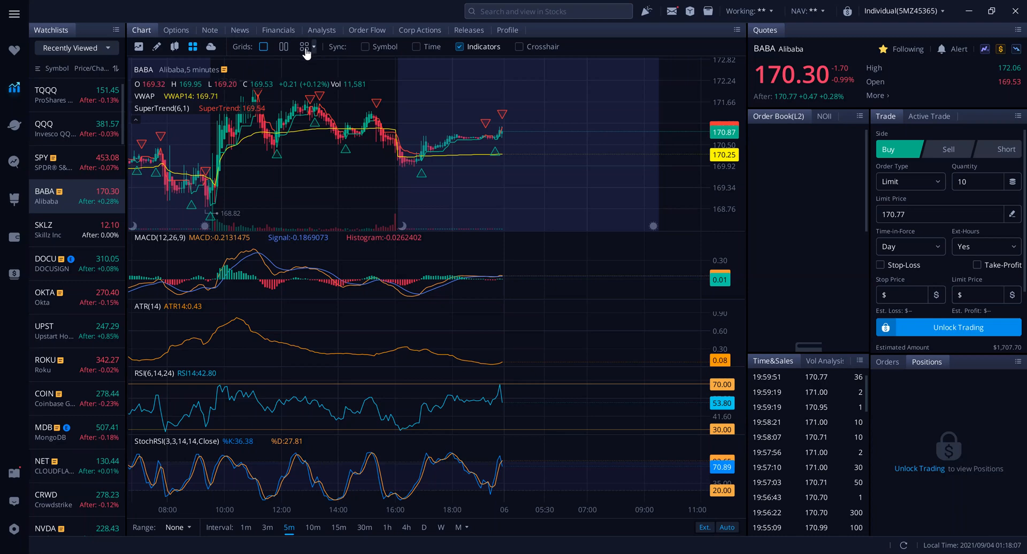
{"action": "left_click", "coordinate": [302, 46]}
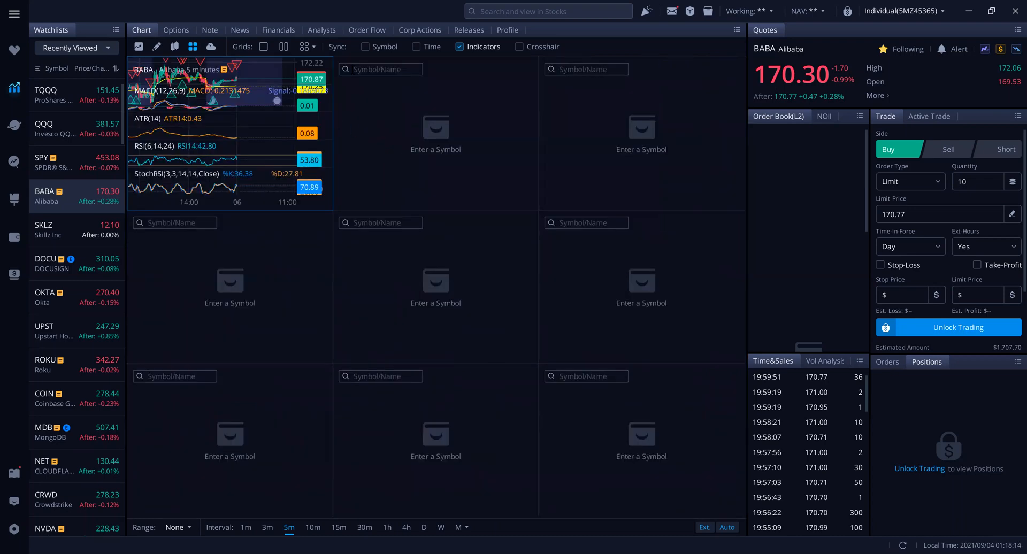
{"action": "mouse_move", "coordinate": [316, 93]}
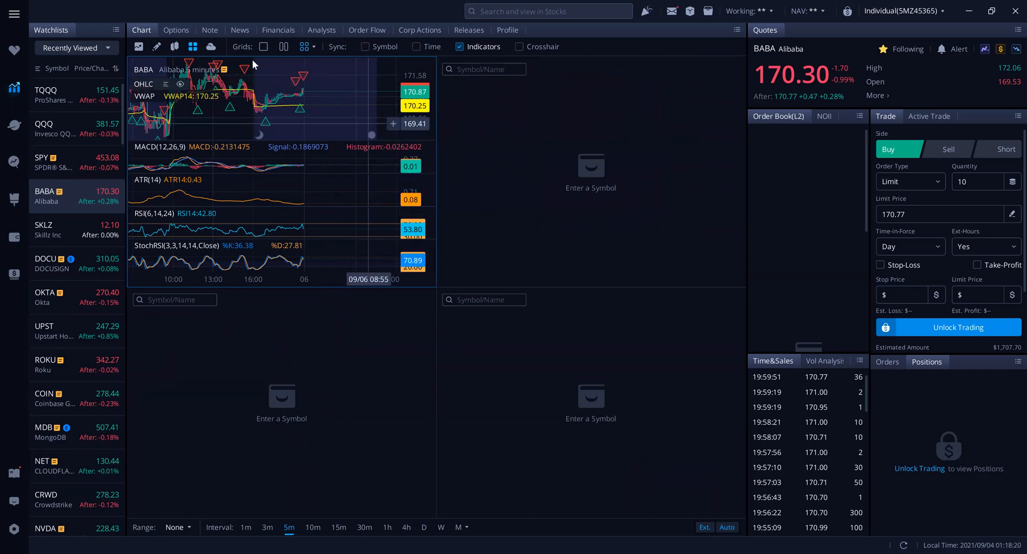
{"action": "mouse_move", "coordinate": [271, 122]}
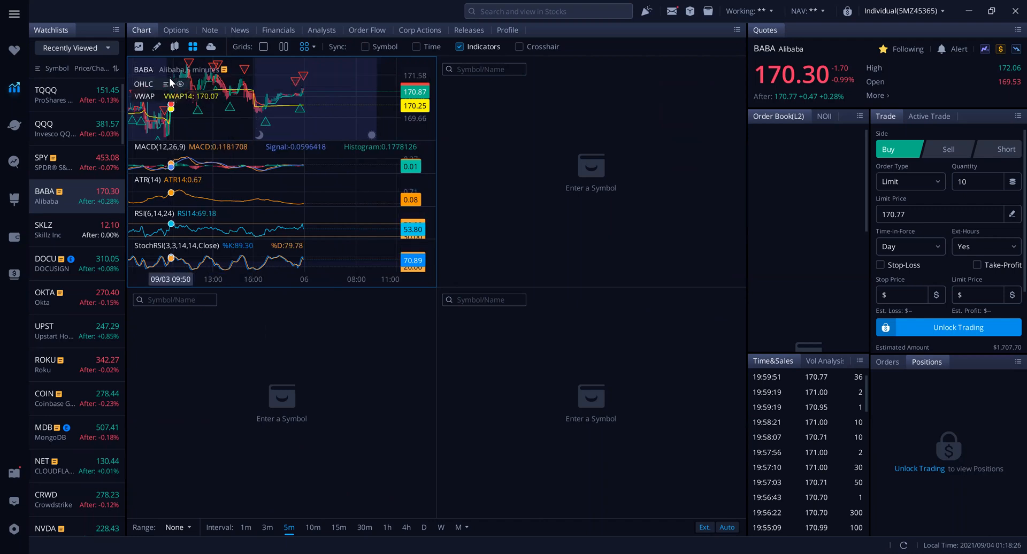
{"action": "mouse_move", "coordinate": [349, 151]}
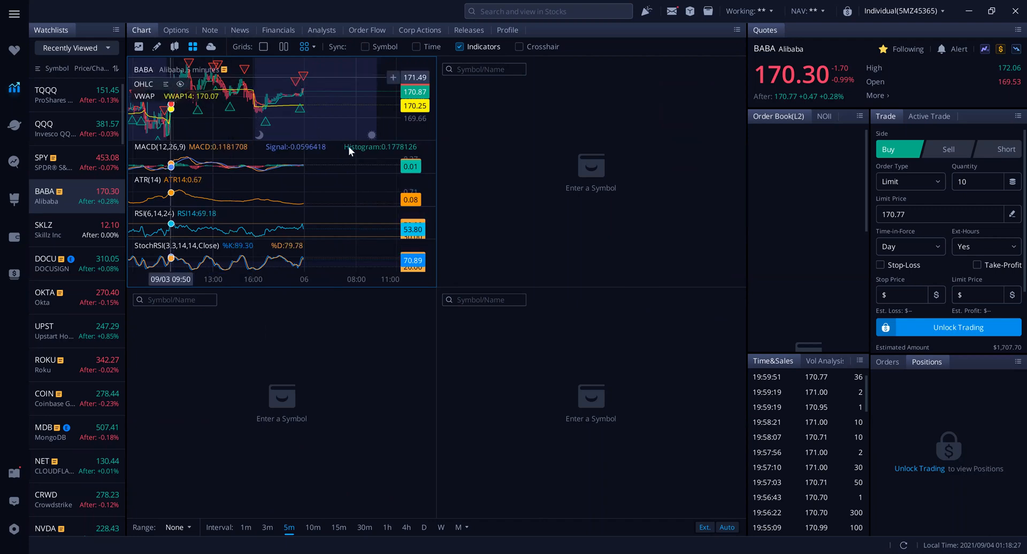
Step: Change the Grids layout so BABA sits top-left of a 2x2 arrangement
{"action": "left_click", "coordinate": [263, 46]}
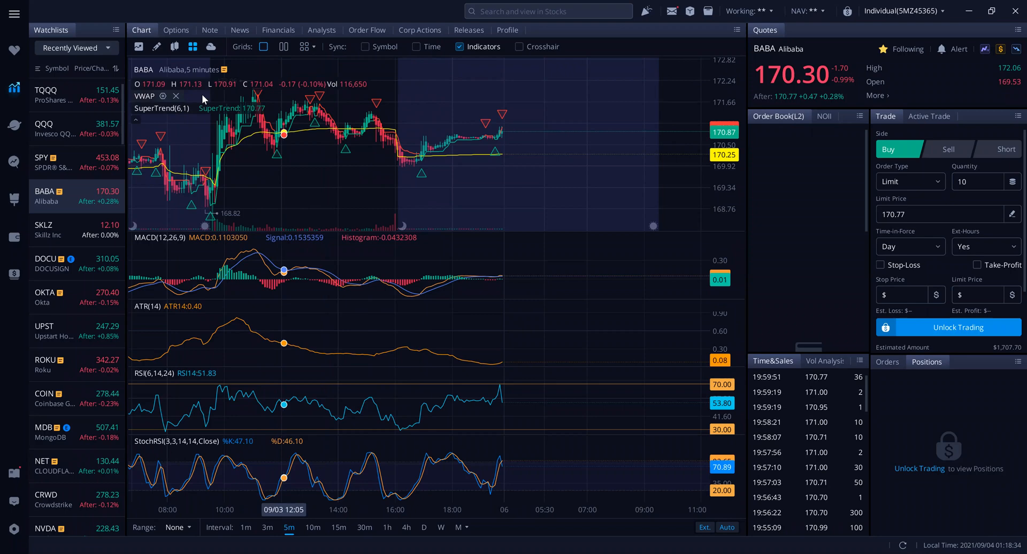
{"action": "mouse_move", "coordinate": [261, 254]}
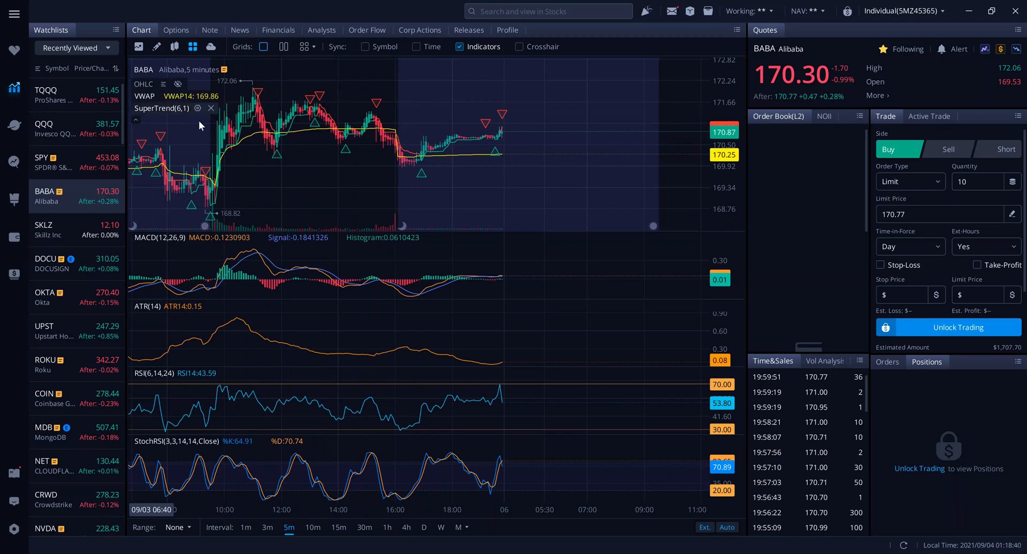
{"action": "mouse_move", "coordinate": [135, 124]}
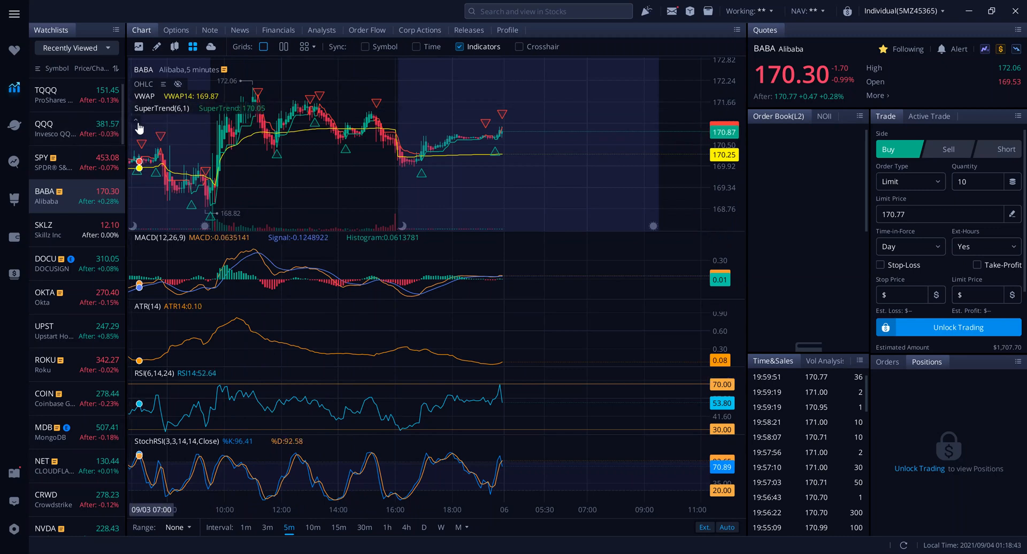
{"action": "mouse_move", "coordinate": [305, 302]}
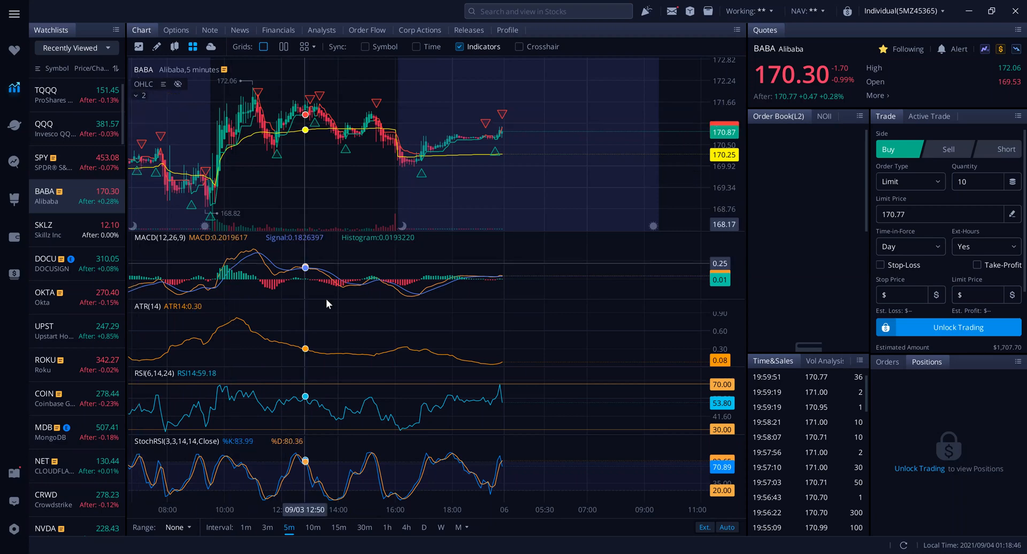
{"action": "mouse_move", "coordinate": [302, 46]}
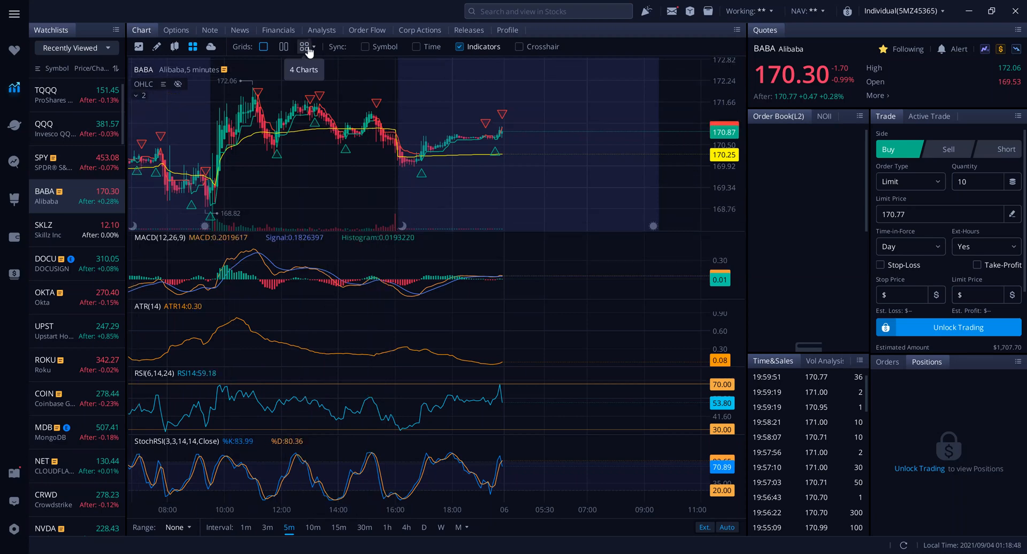
Step: Apply the Grids '4 Charts' layout, keeping BABA in the first chart
{"action": "left_click", "coordinate": [304, 46]}
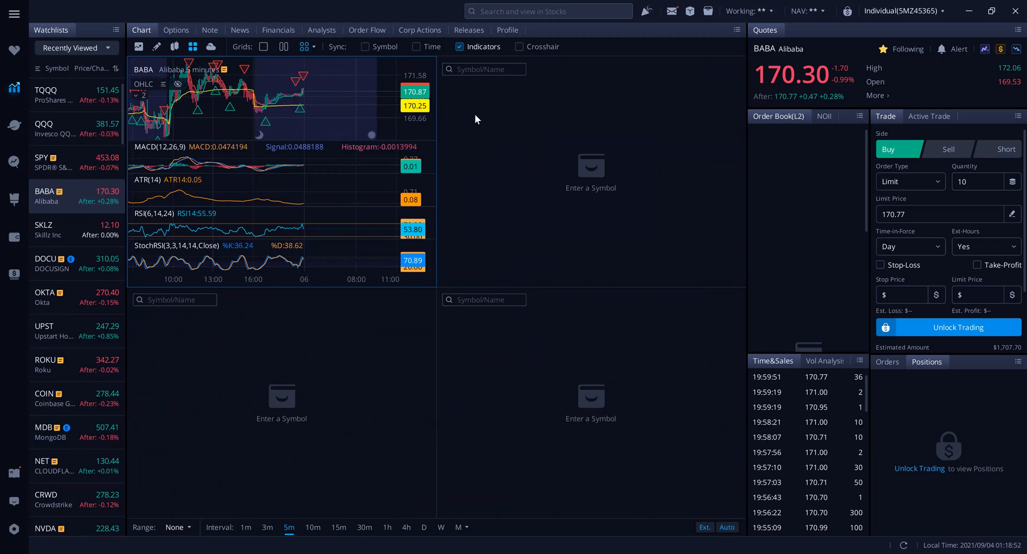
Step: Load ZOOM VIDEO (zm), DOCUSIGN (docu) and Coinbase Global (coin) into the three empty charts
{"action": "left_click", "coordinate": [245, 527]}
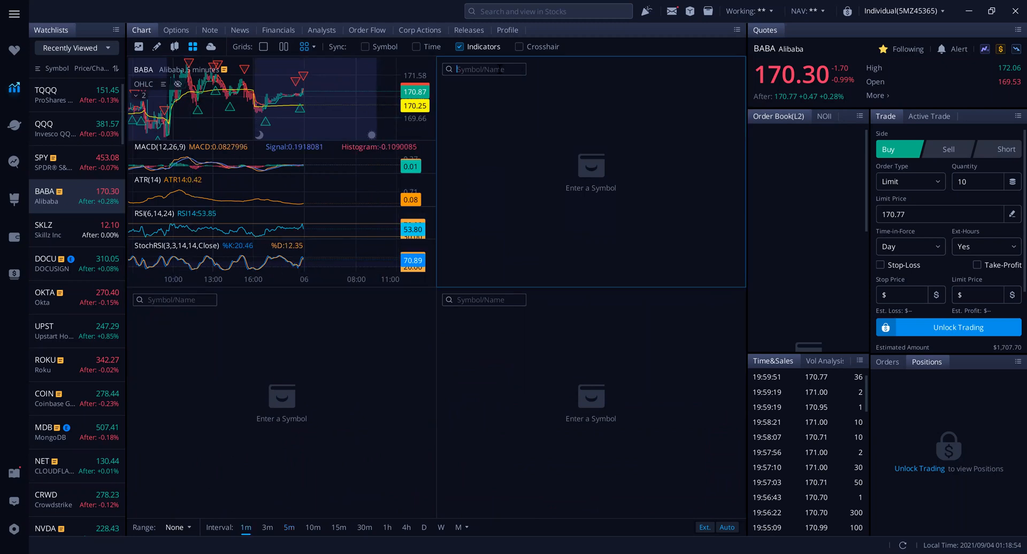
{"action": "type", "text": "zm"}
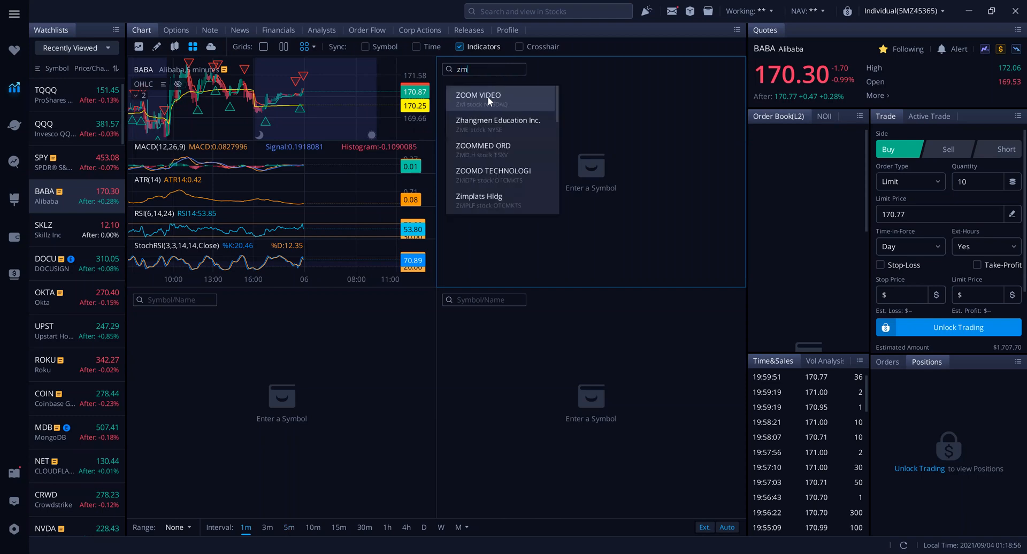
{"action": "left_click", "coordinate": [477, 95]}
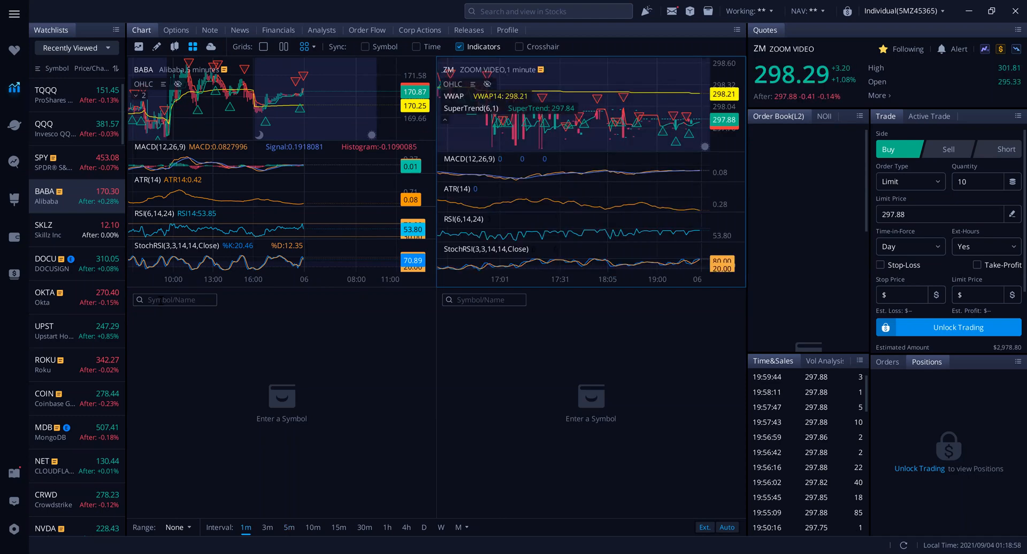
{"action": "type", "text": "docu"}
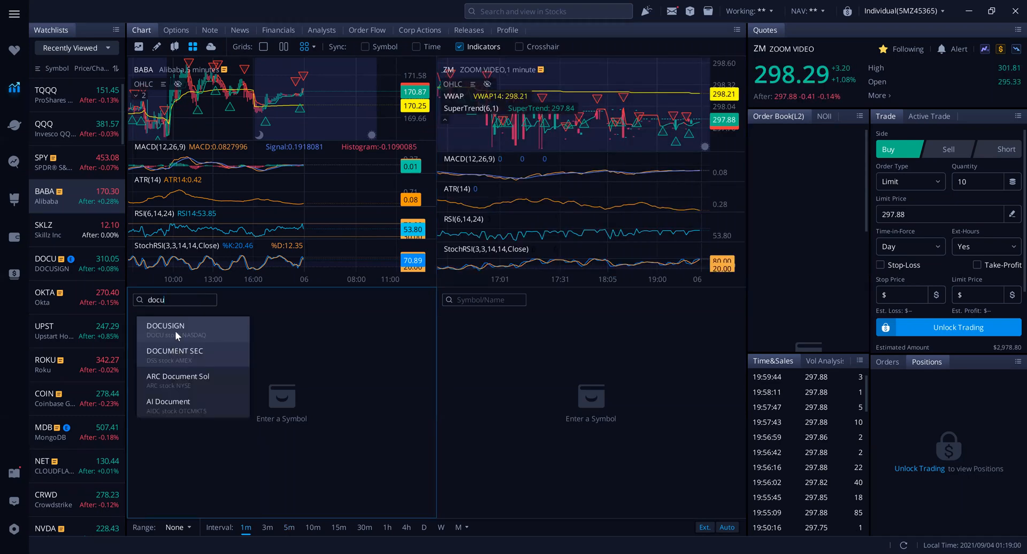
{"action": "left_click", "coordinate": [165, 325]}
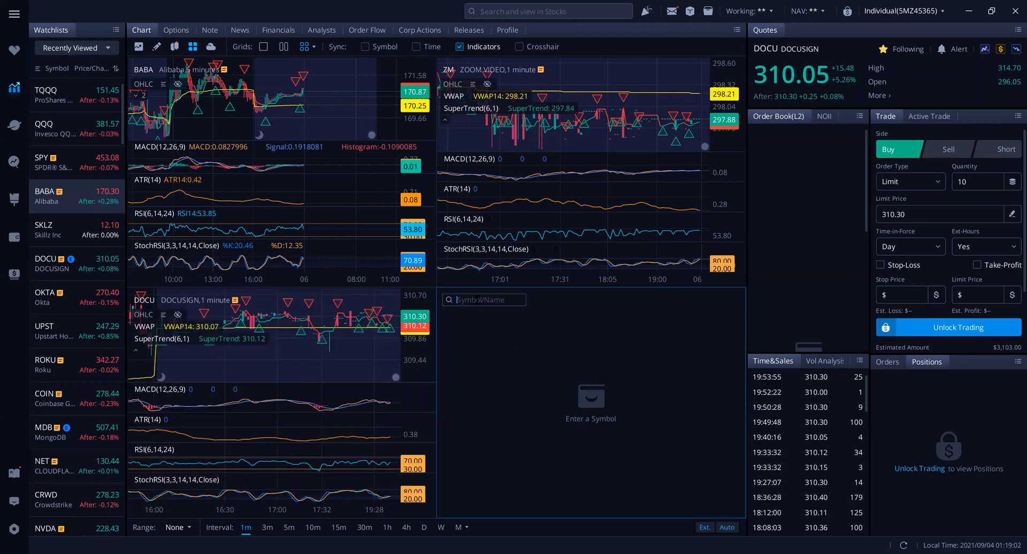
{"action": "type", "text": "coin"}
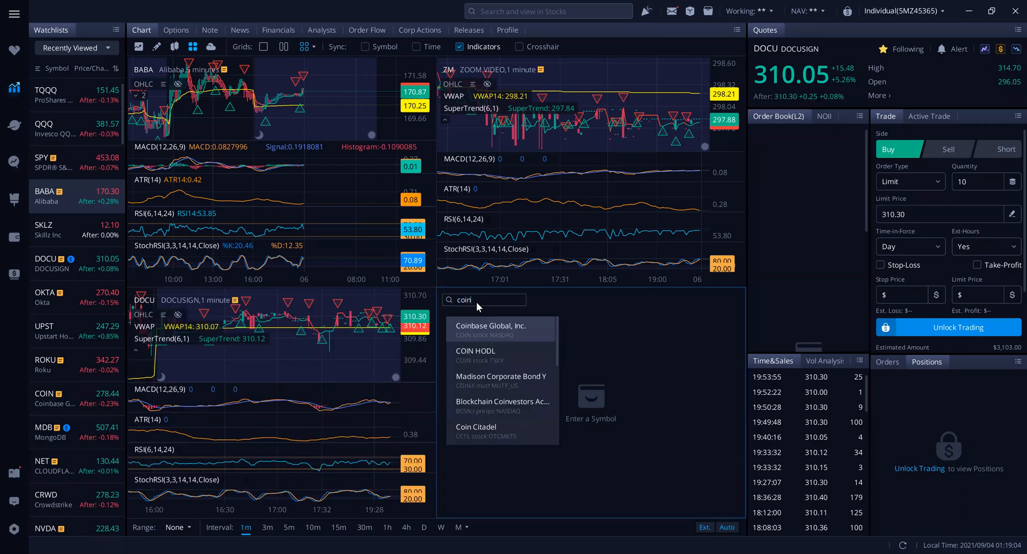
{"action": "left_click", "coordinate": [490, 331]}
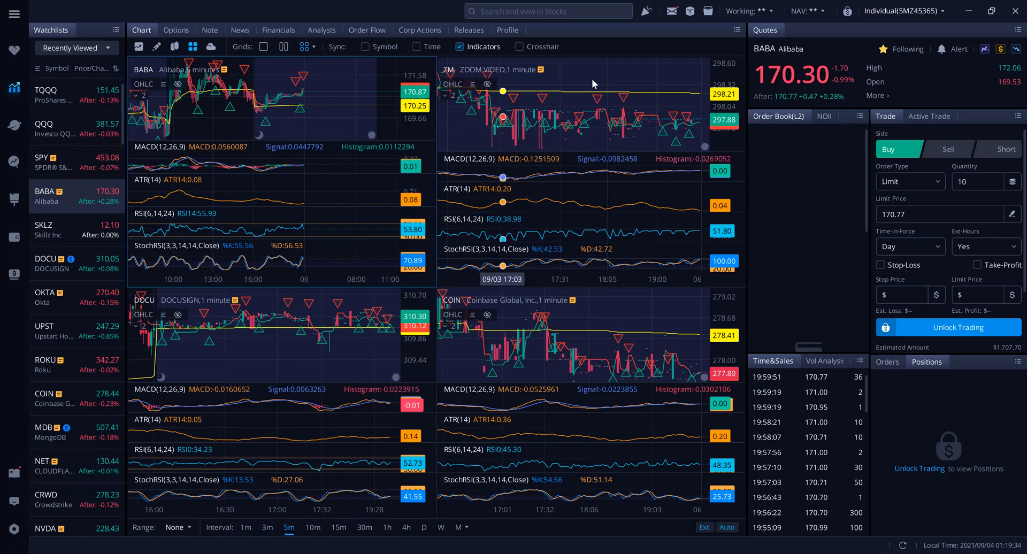
Step: Set the ZM, DOCU and COIN charts to the 5m interval like BABA
{"action": "left_click", "coordinate": [245, 527]}
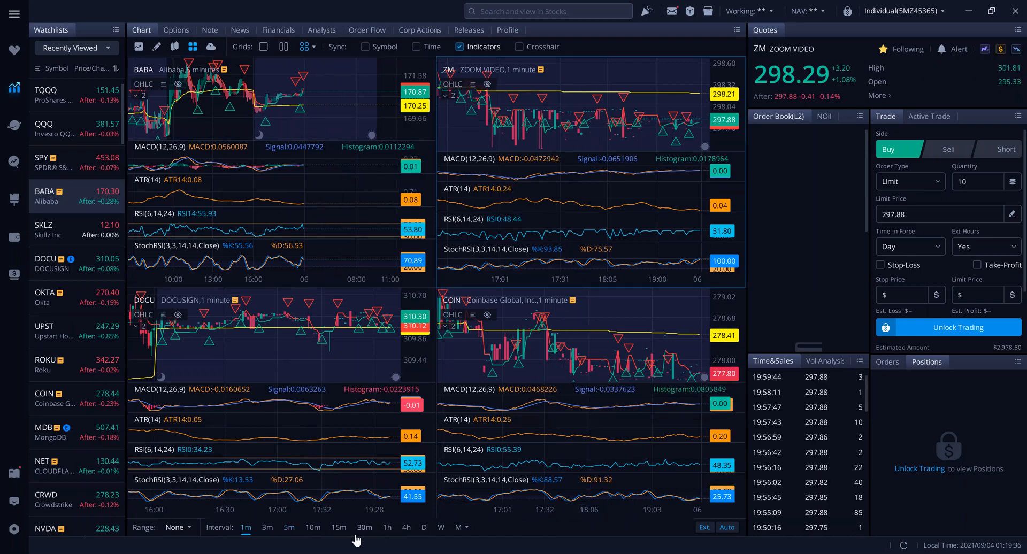
{"action": "left_click", "coordinate": [288, 528]}
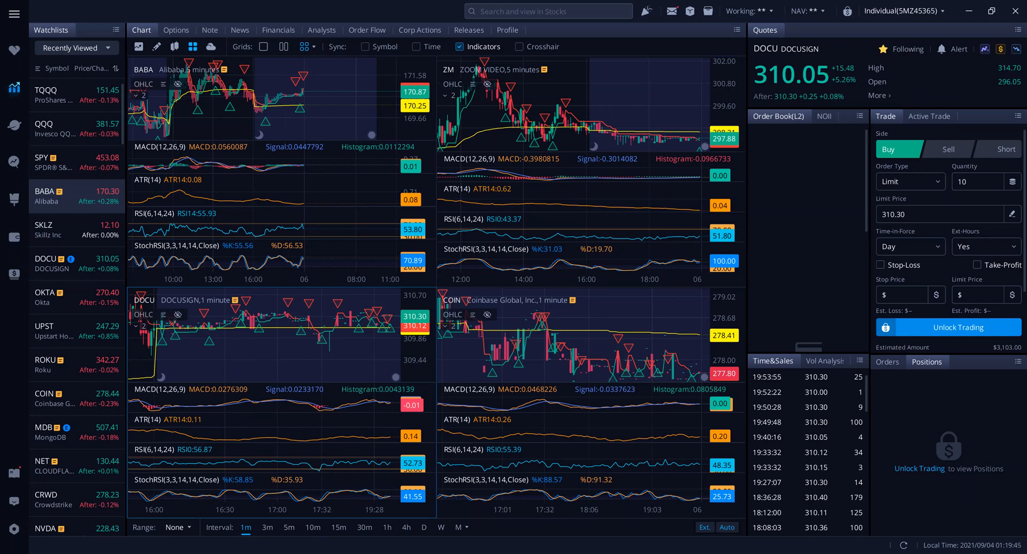
{"action": "left_click", "coordinate": [287, 527]}
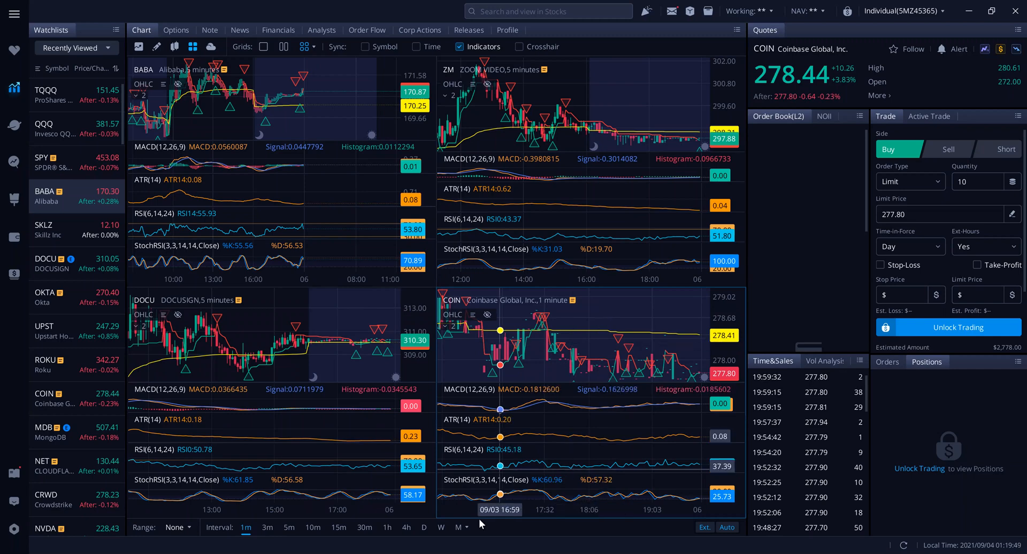
{"action": "left_click", "coordinate": [287, 528]}
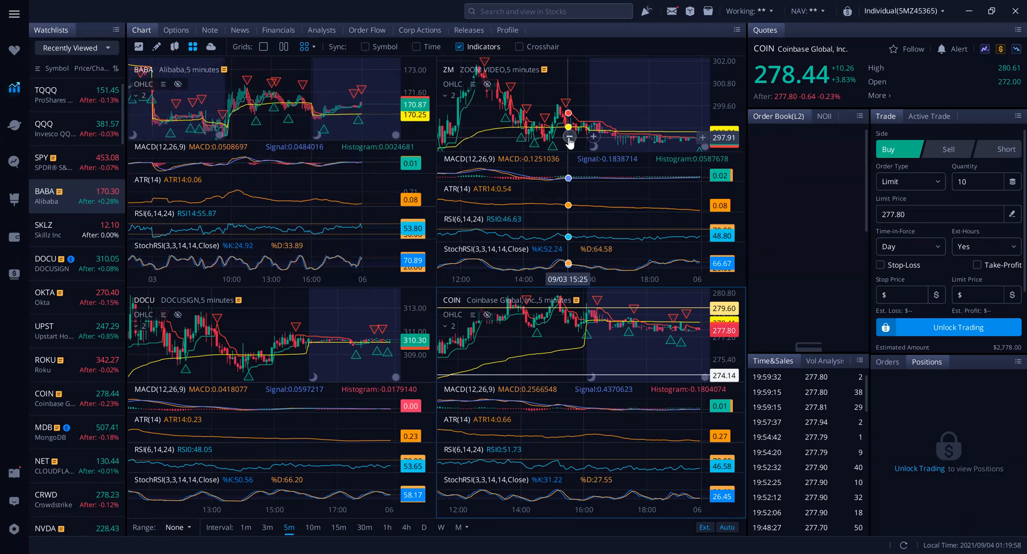
{"action": "mouse_move", "coordinate": [604, 125]}
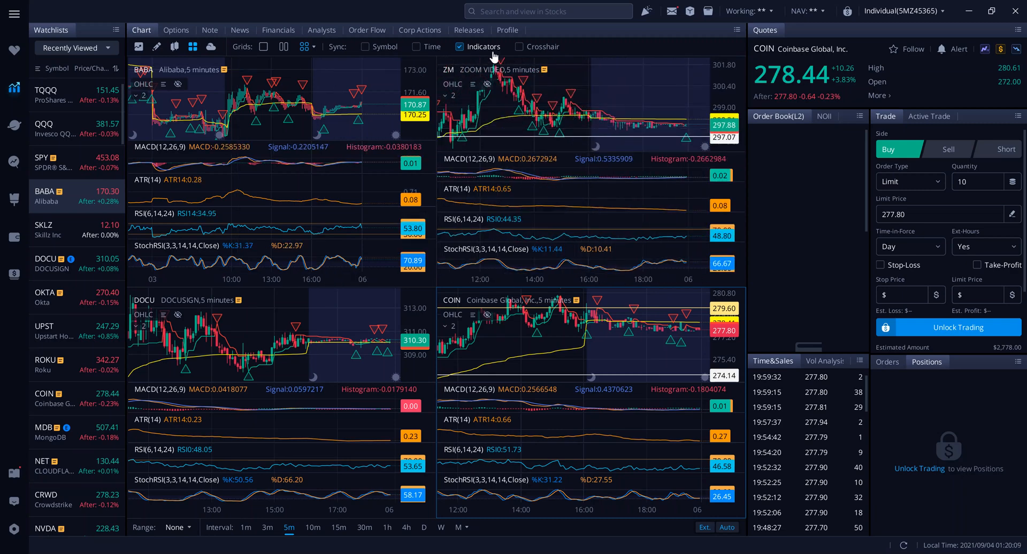
{"action": "mouse_move", "coordinate": [489, 46]}
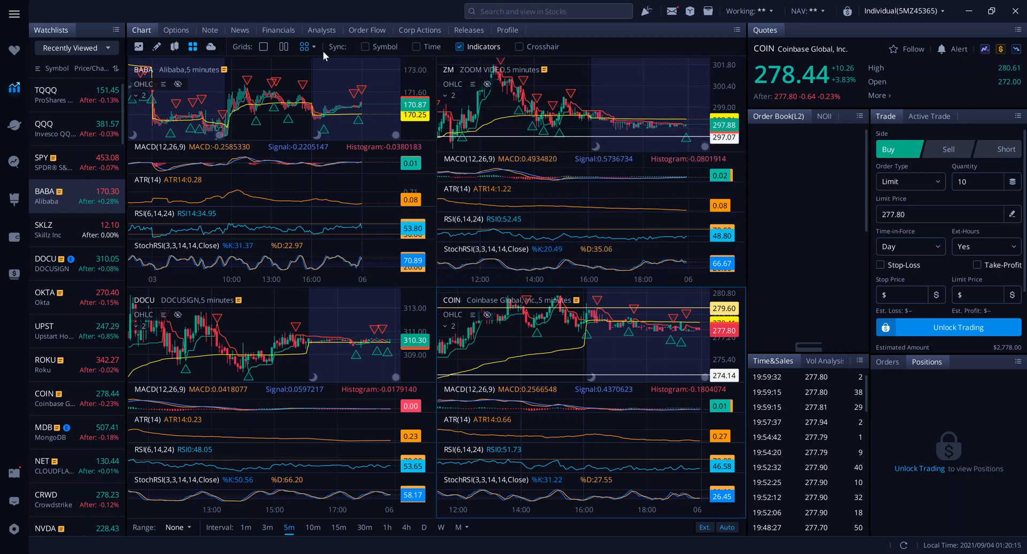
Step: Switch the Grids layout back to one full-size BABA 5-minute chart
{"action": "left_click", "coordinate": [263, 46]}
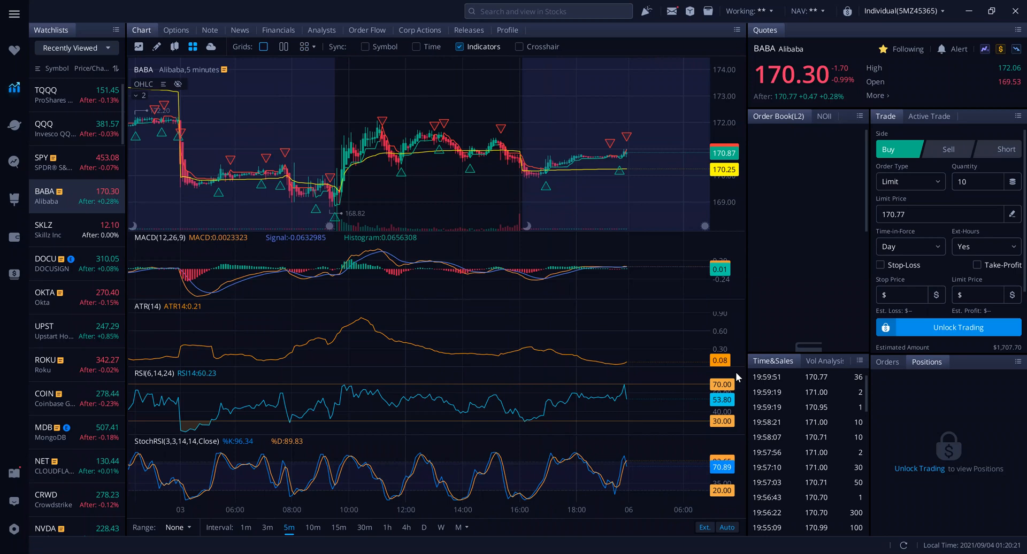
{"action": "mouse_move", "coordinate": [749, 504]}
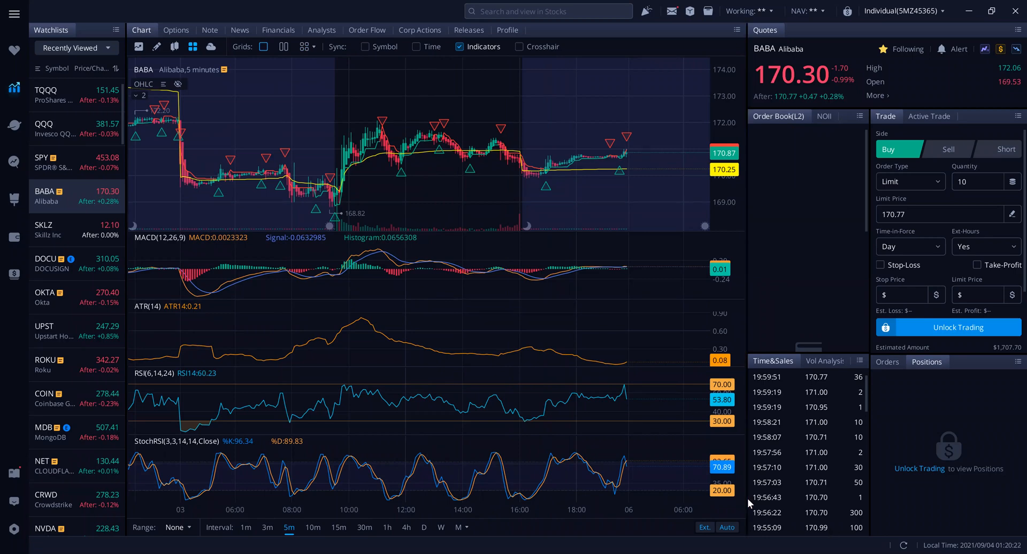